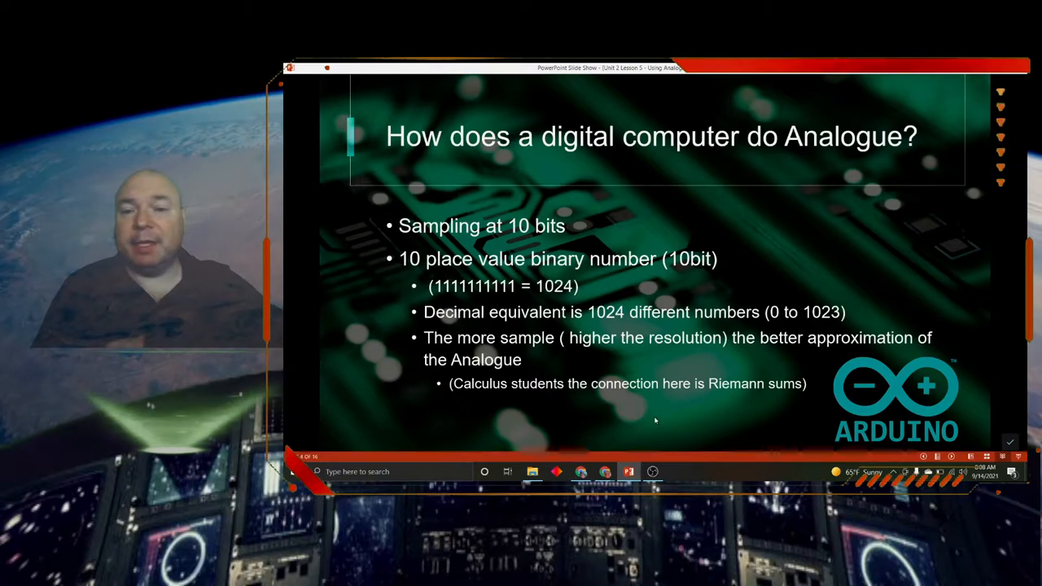
Advance the slideshow to the slide on Arduino analogue input reading 1024 voltage levels
key("Right")
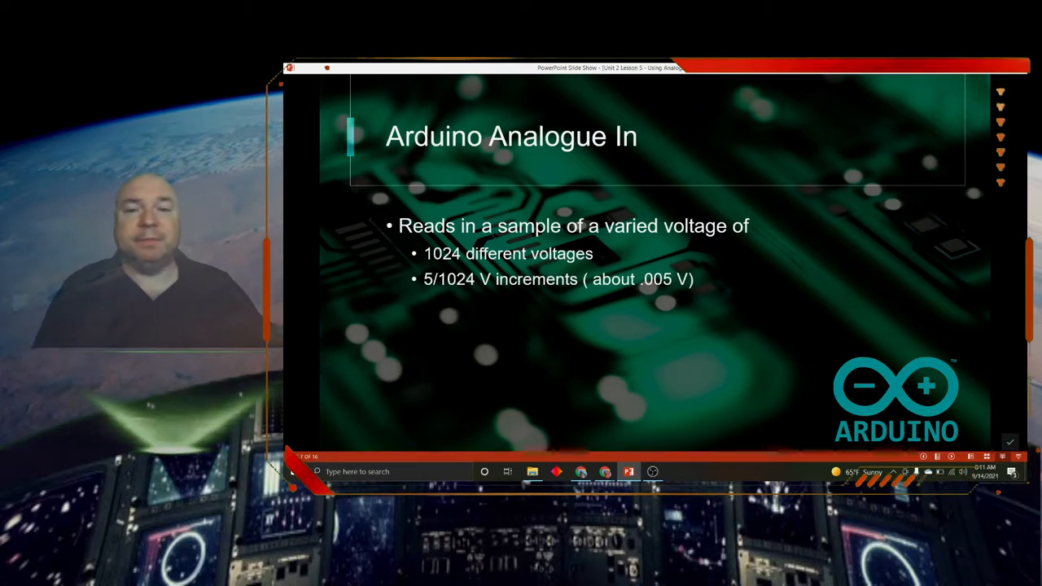
Advance to the slide tabulating Arduino boards, PWM pins and PWM frequencies
key("Right")
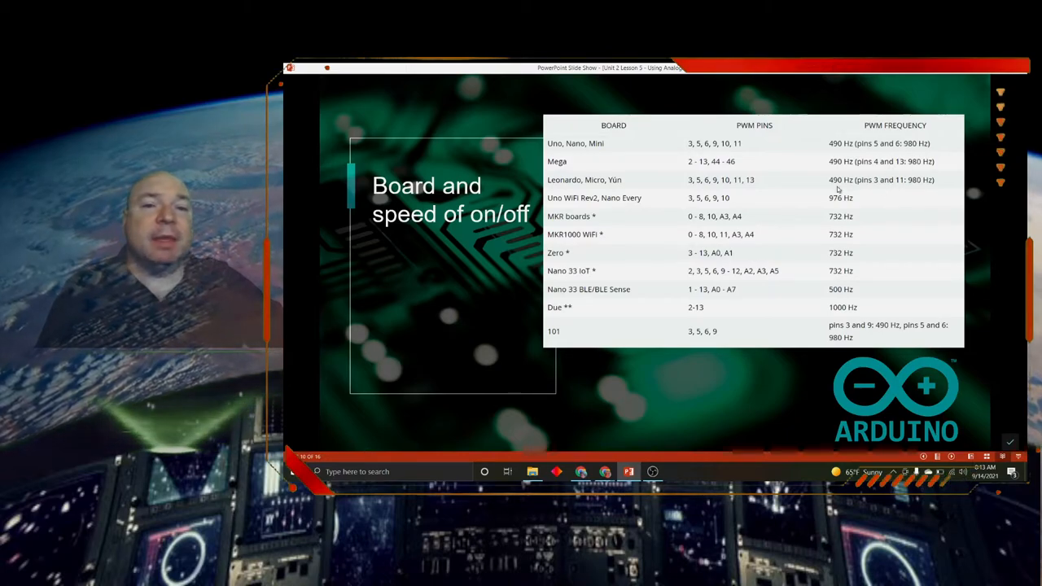
mouse_move(710, 187)
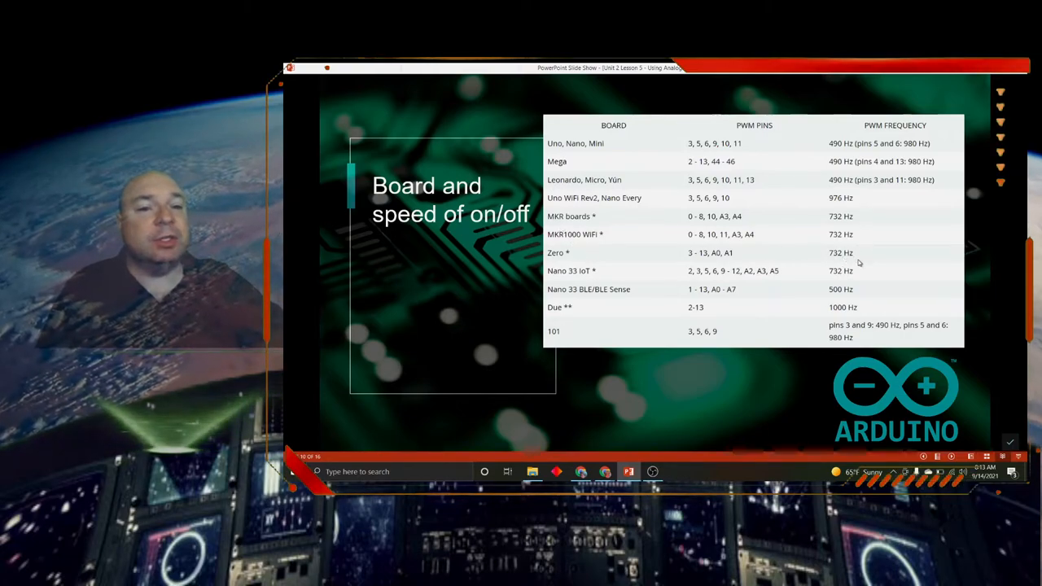
mouse_move(724, 298)
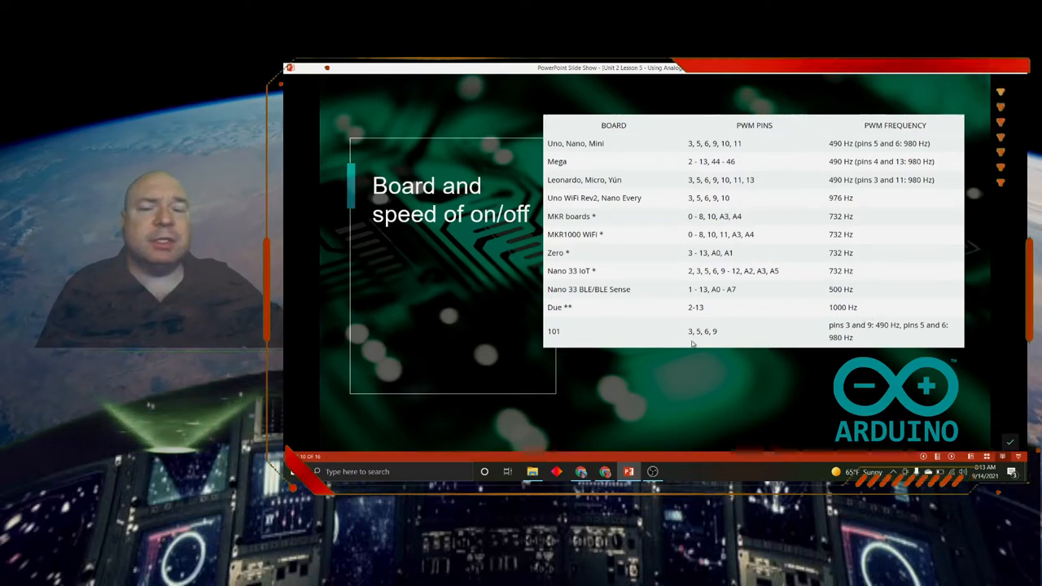
mouse_move(876, 337)
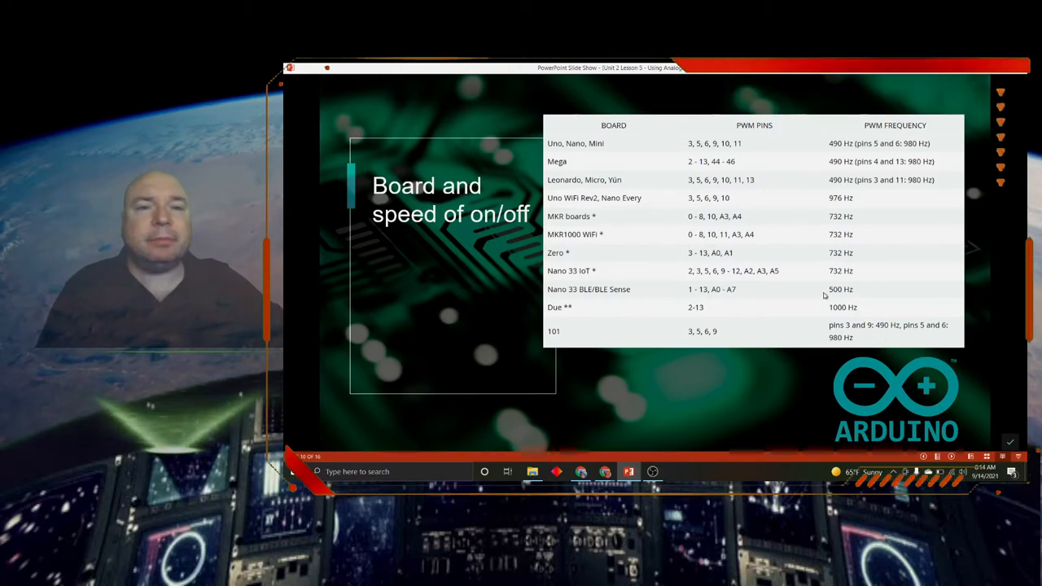
key("right")
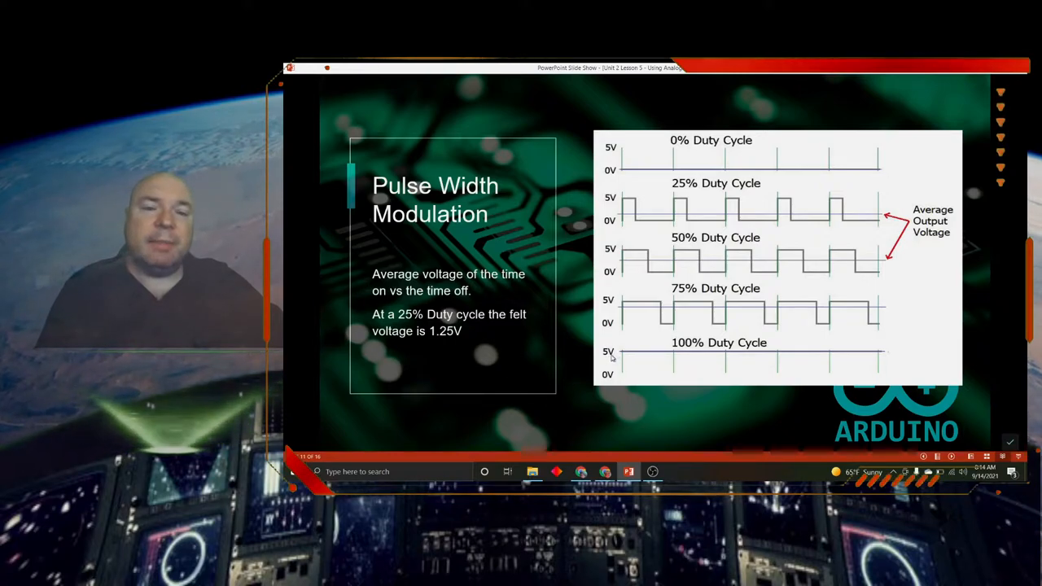
mouse_move(888, 360)
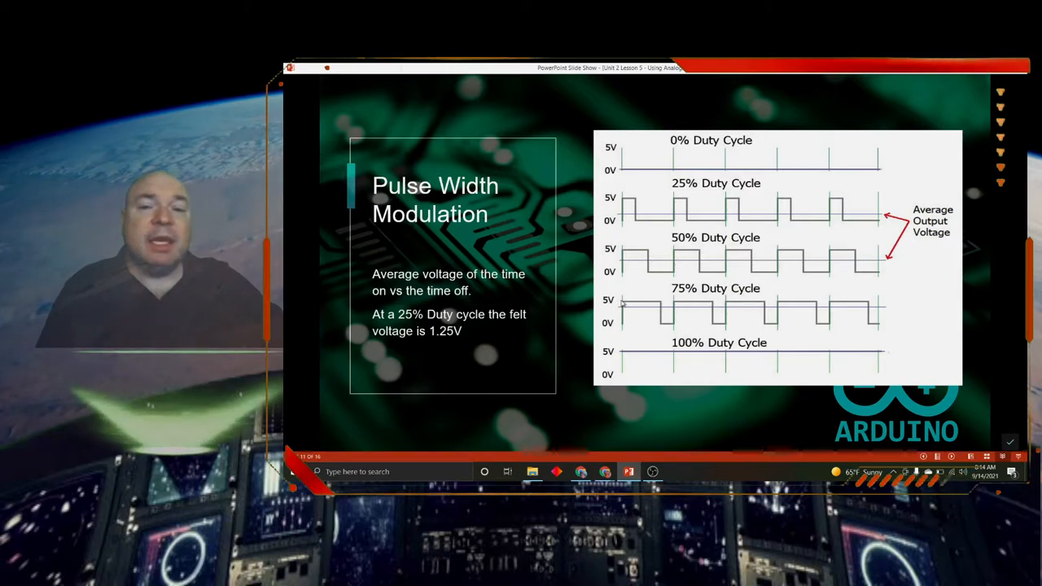
mouse_move(664, 324)
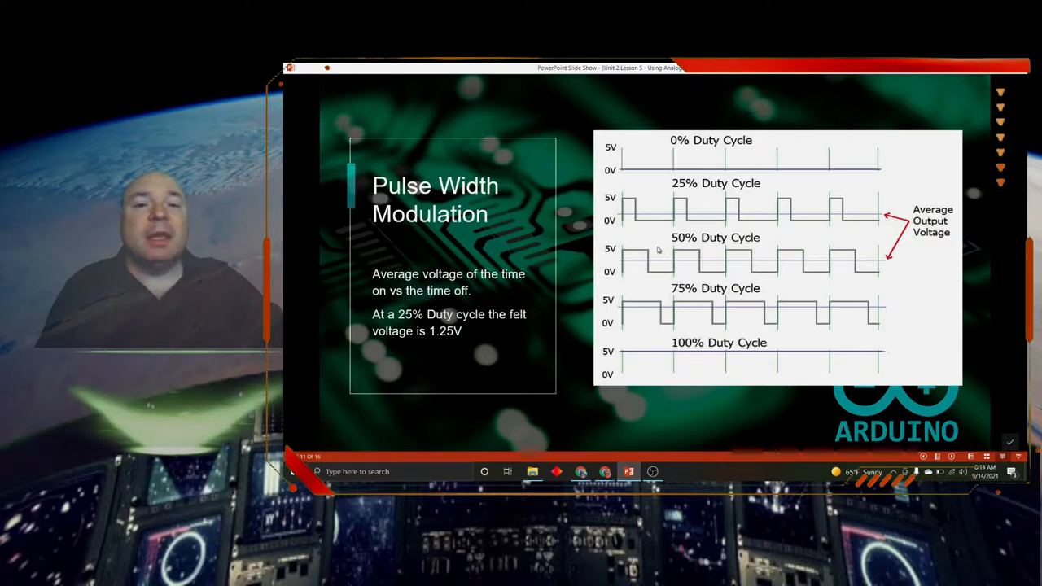
mouse_move(632, 254)
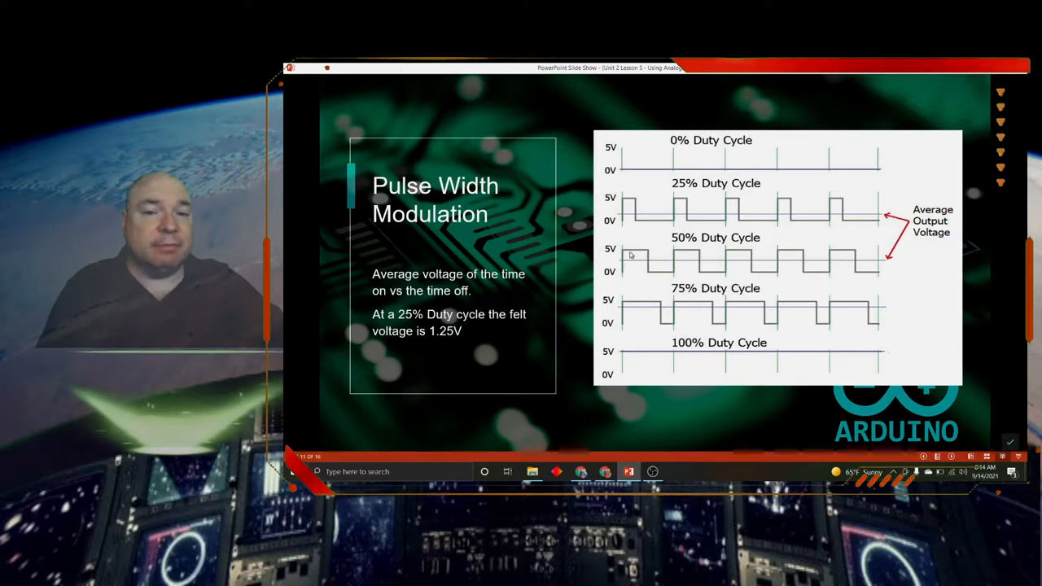
mouse_move(707, 258)
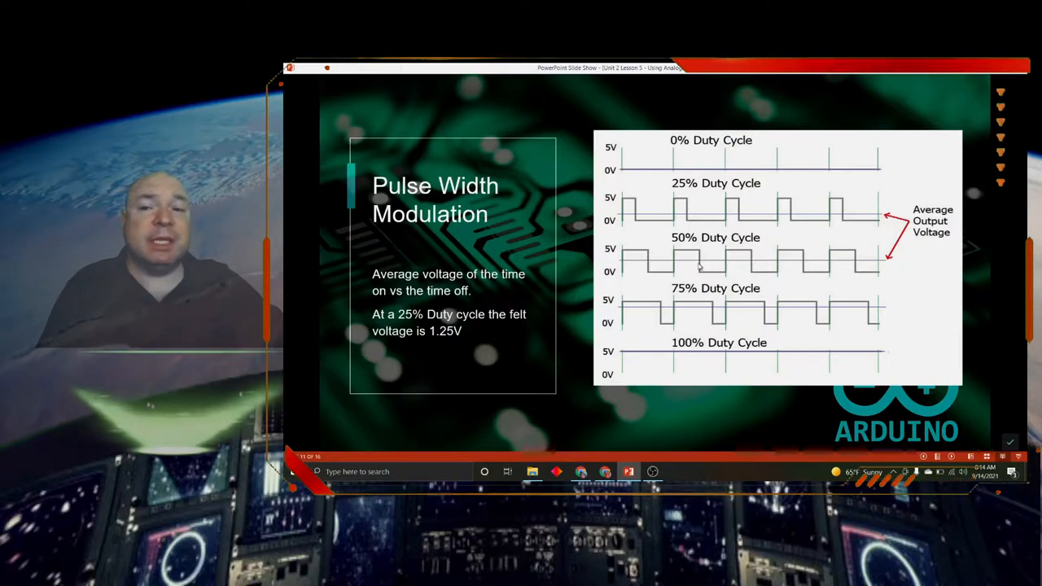
mouse_move(631, 254)
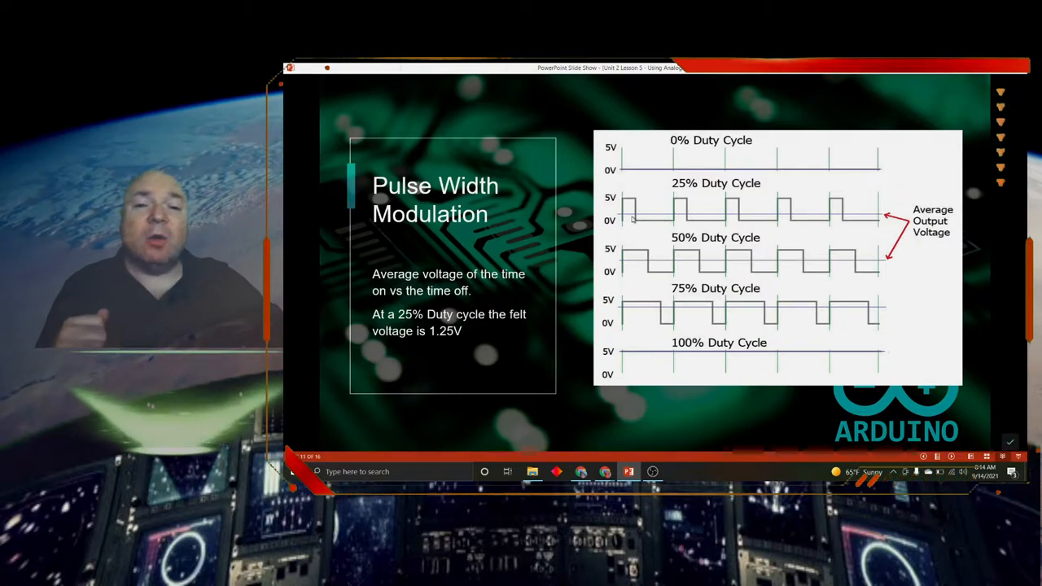
mouse_move(643, 232)
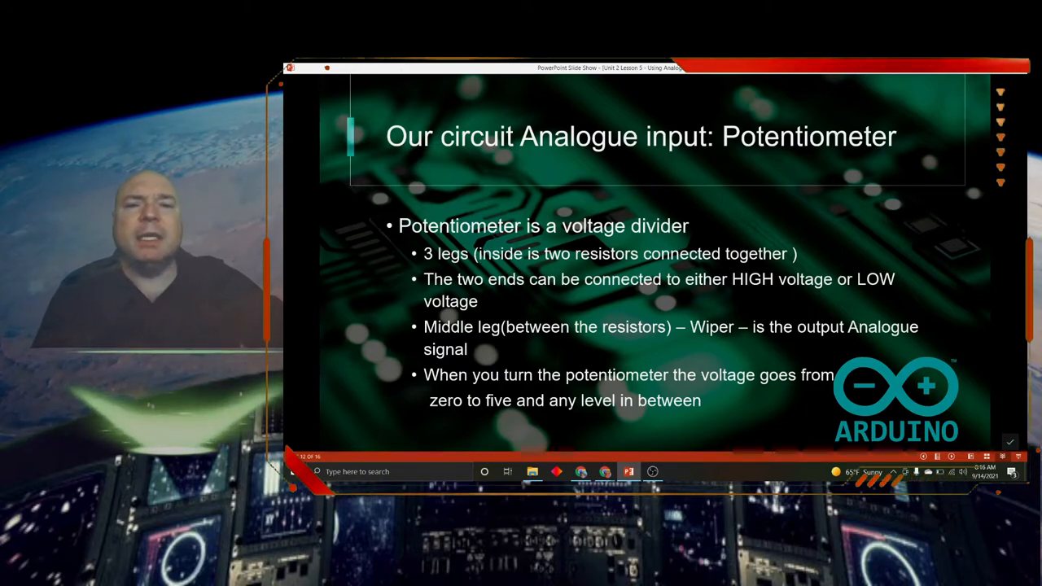
Advance from the circuit diagram to the Blink Rate Control code slide
key("right")
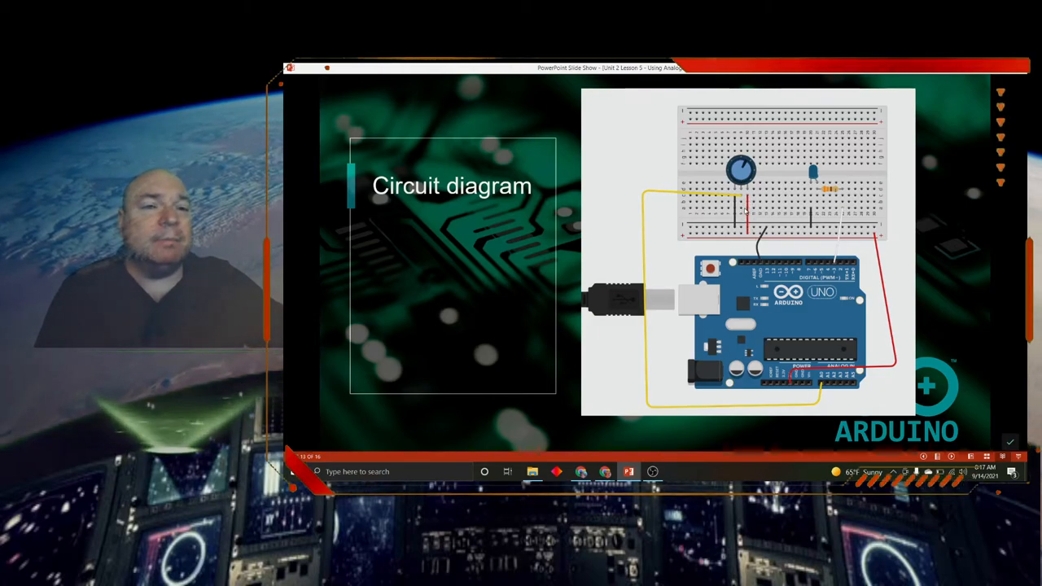
mouse_move(700, 236)
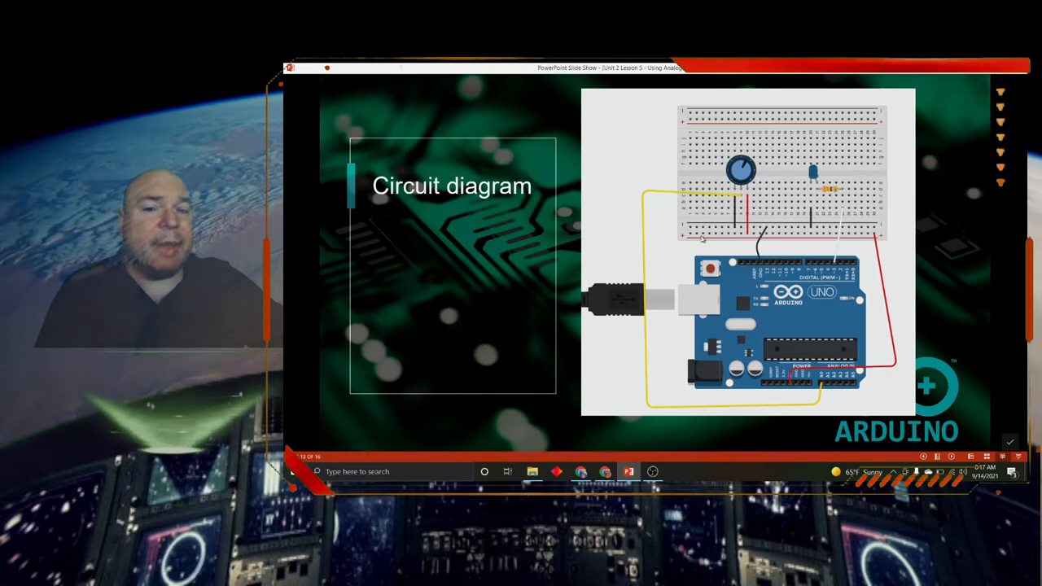
mouse_move(879, 236)
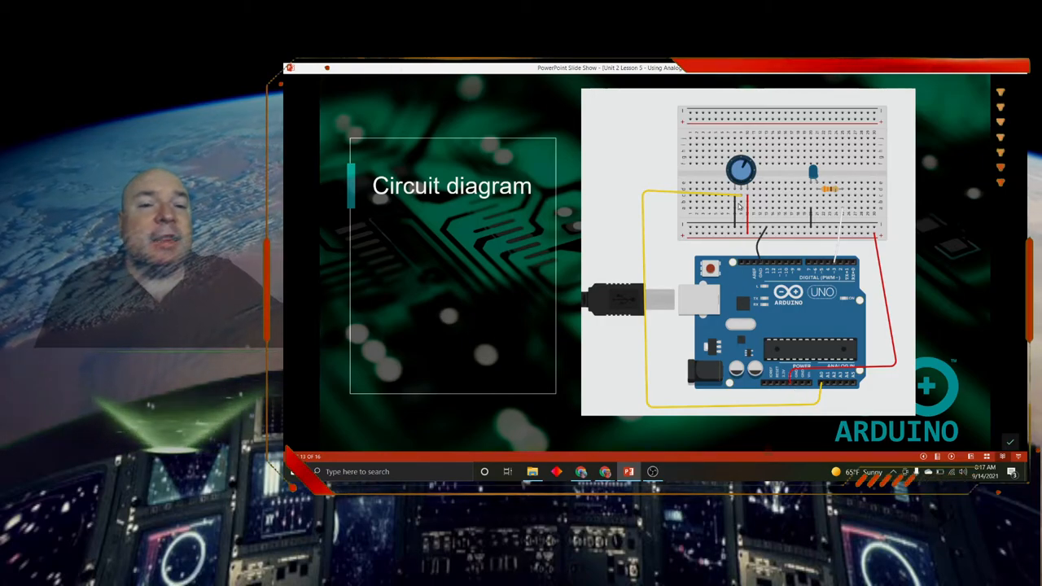
mouse_move(657, 368)
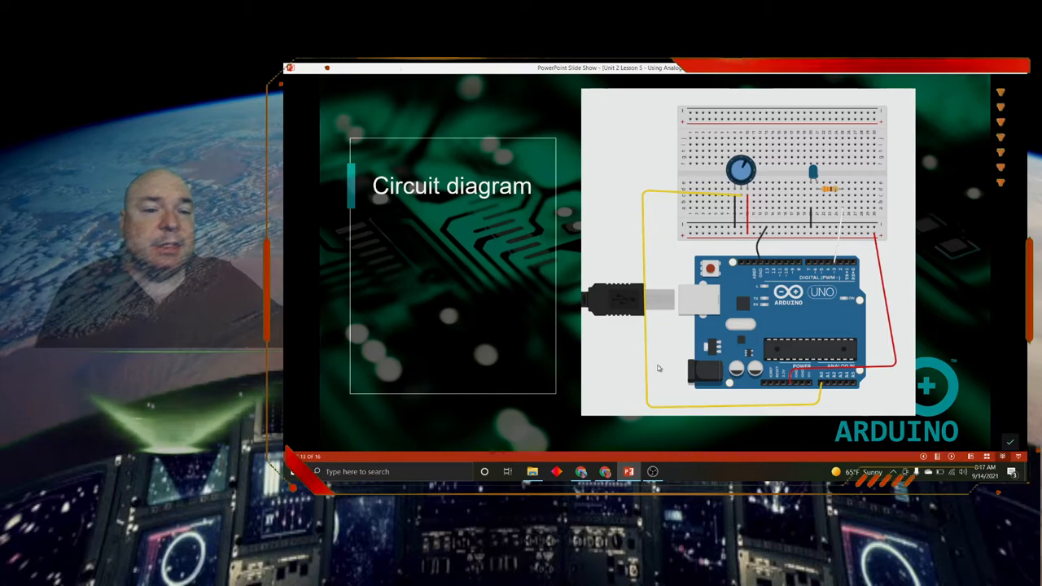
mouse_move(822, 389)
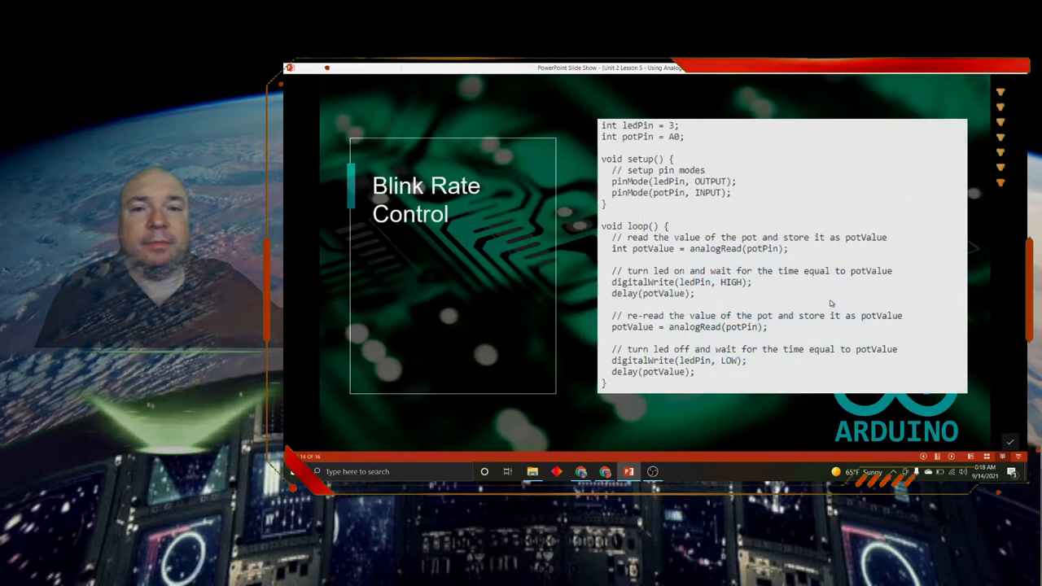
mouse_move(806, 279)
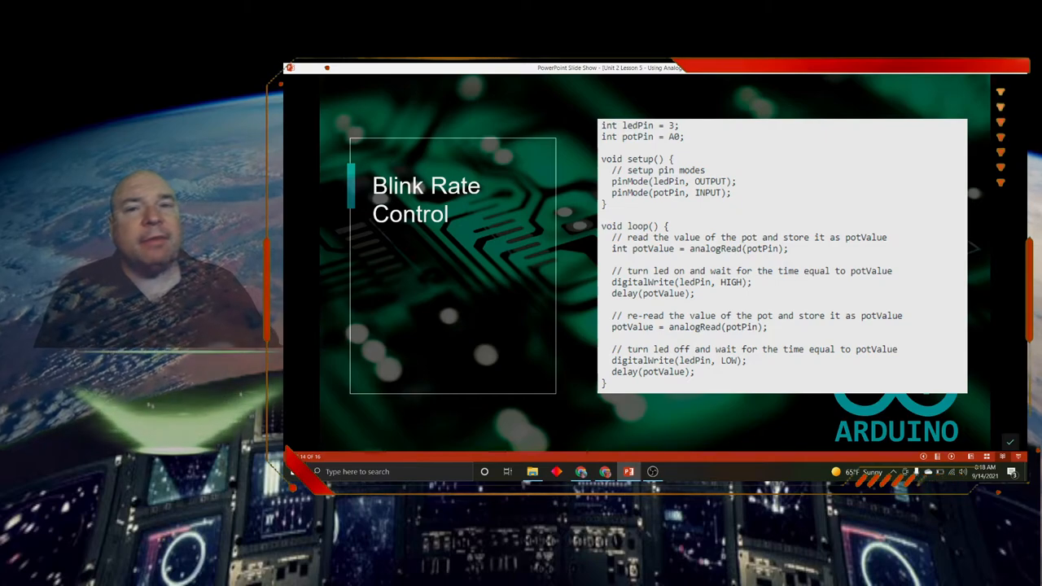
mouse_move(642, 147)
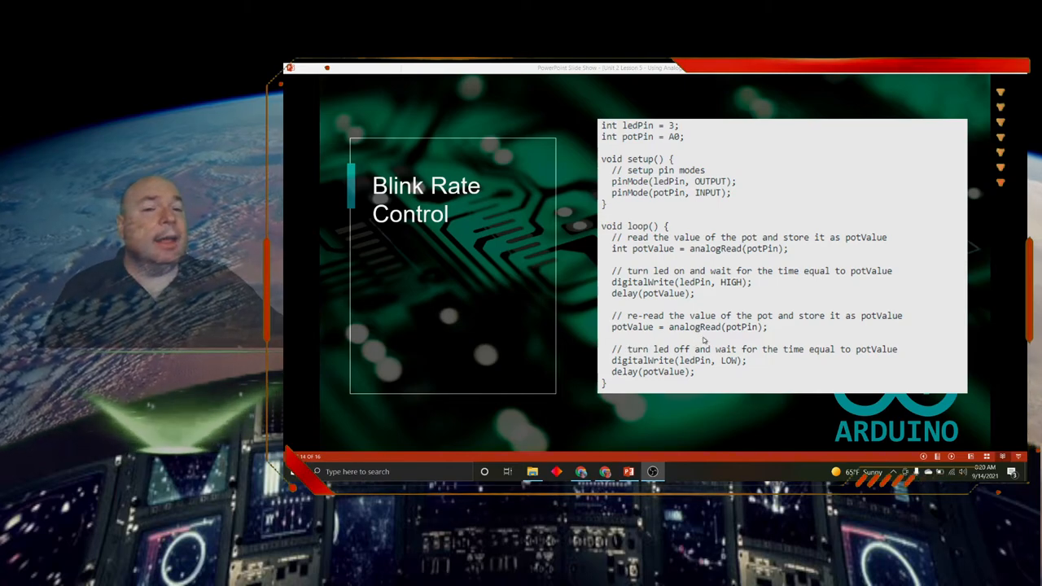
mouse_move(718, 337)
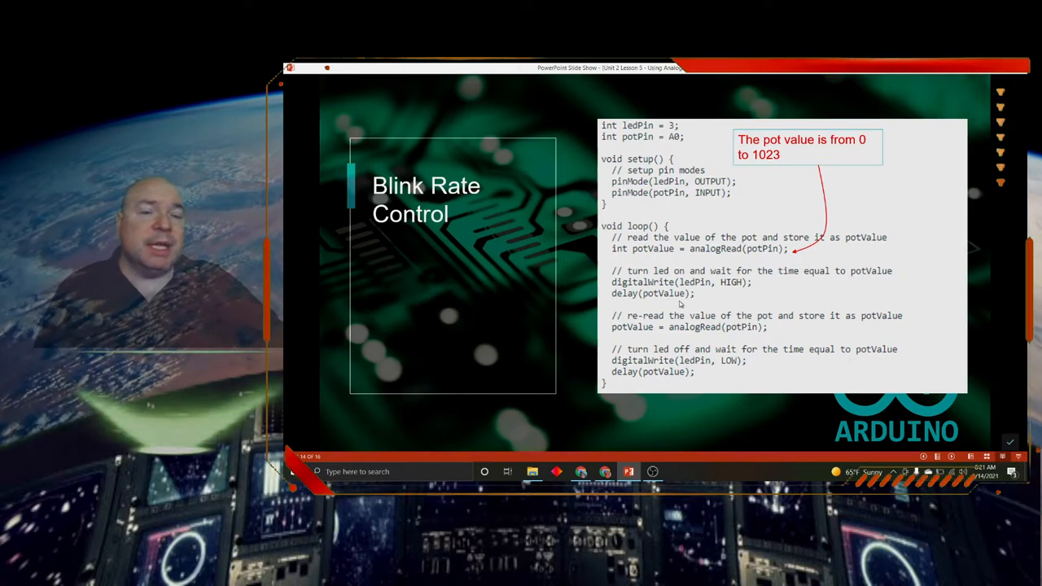
mouse_move(691, 306)
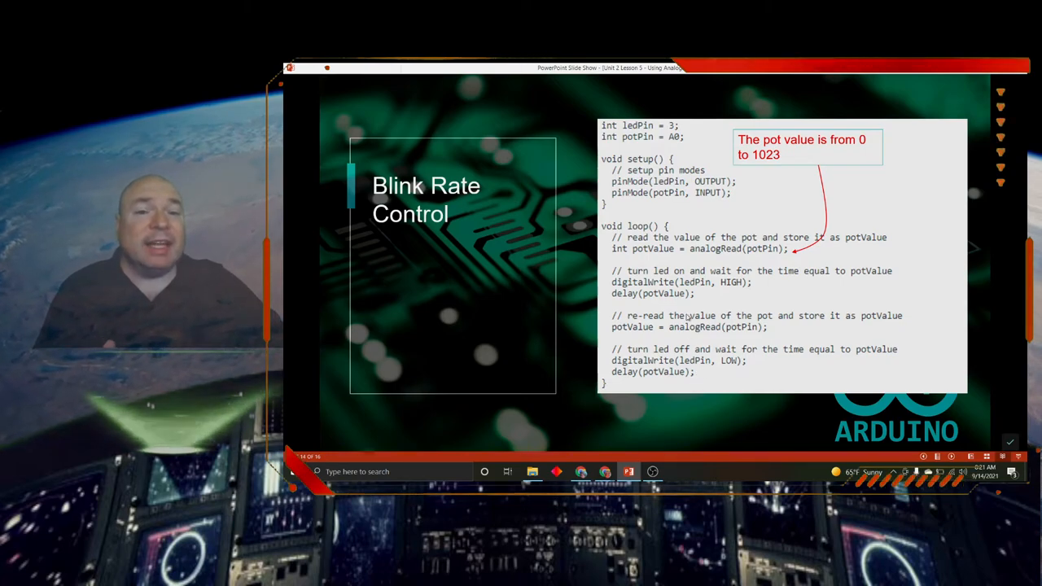
mouse_move(710, 378)
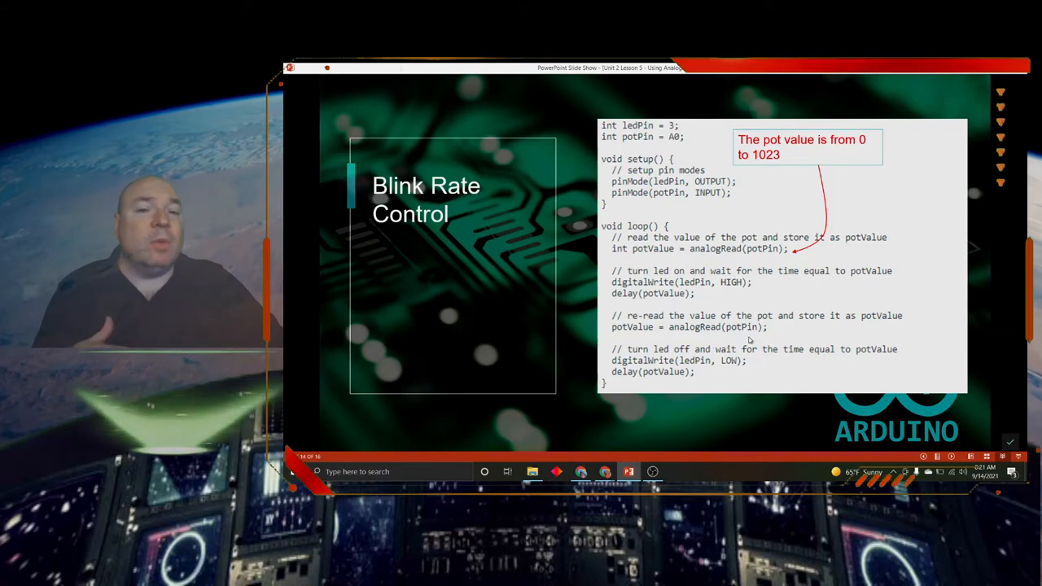
mouse_move(774, 340)
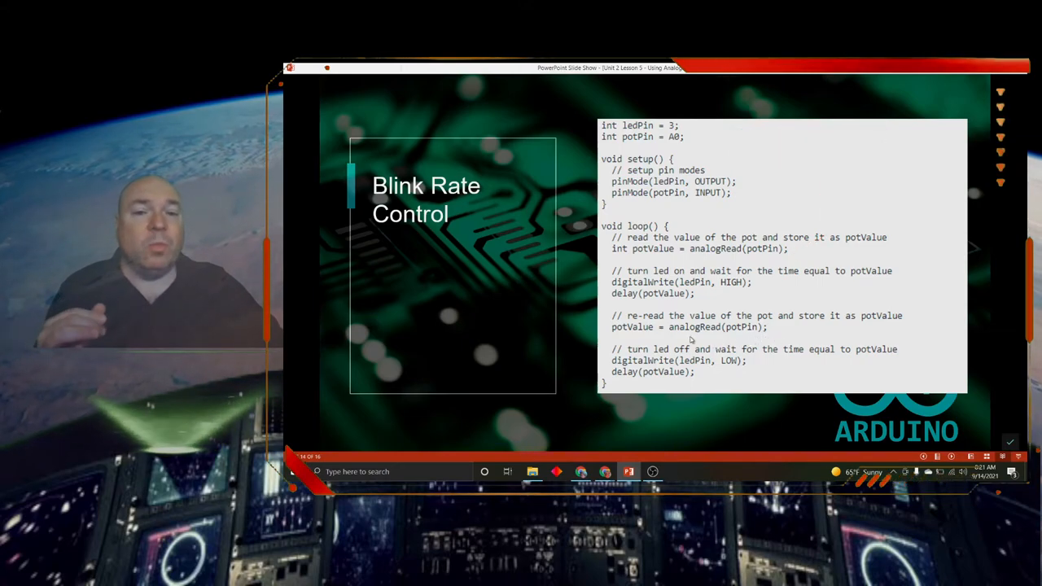
mouse_move(707, 339)
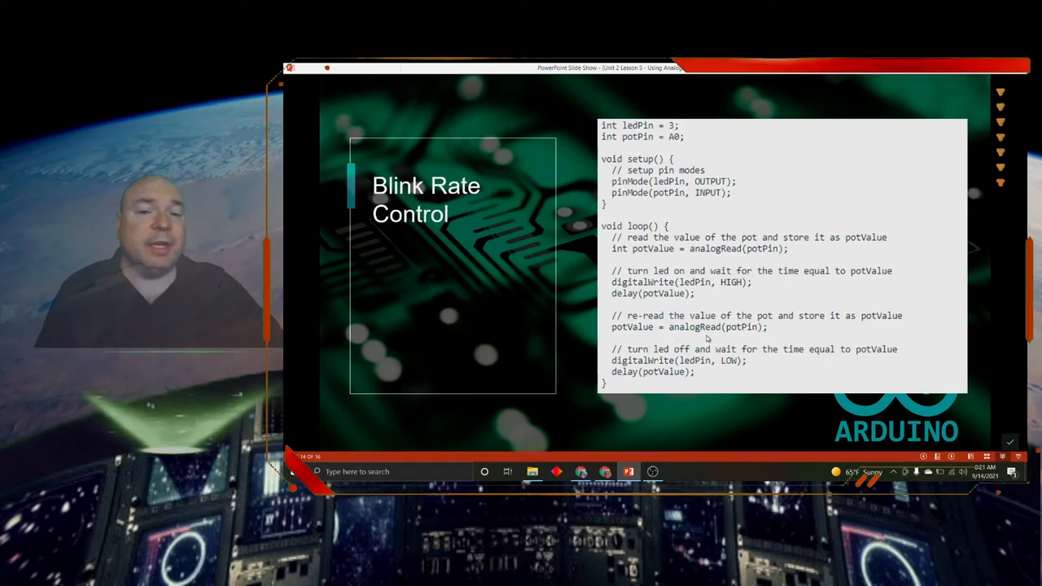
mouse_move(772, 337)
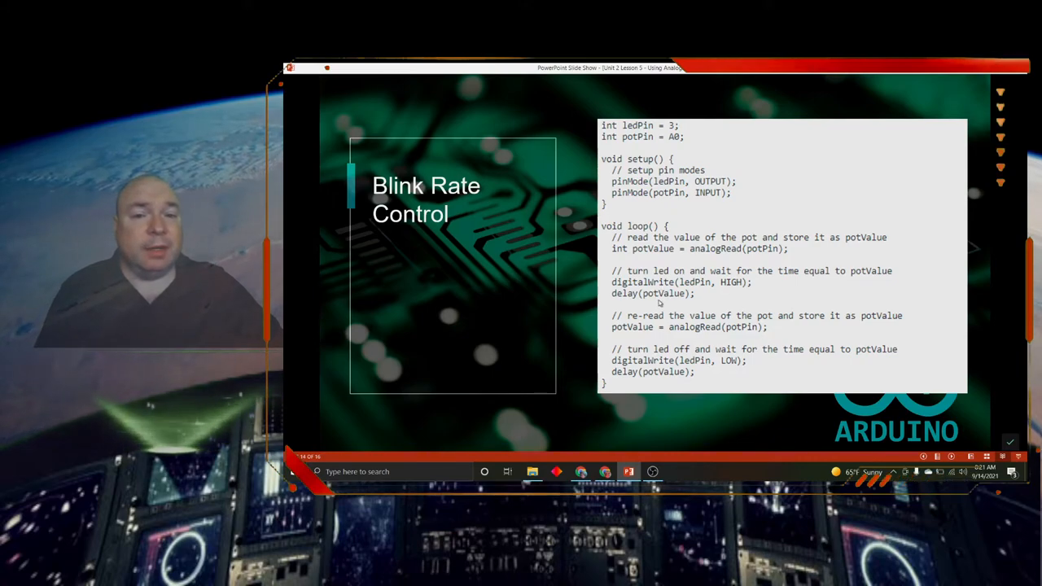
mouse_move(817, 337)
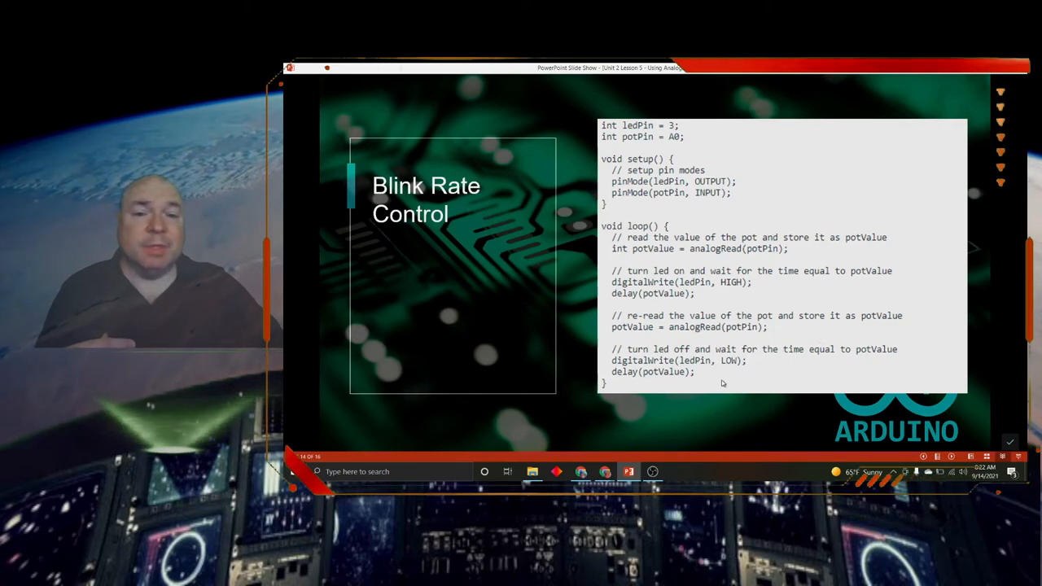
mouse_move(645, 306)
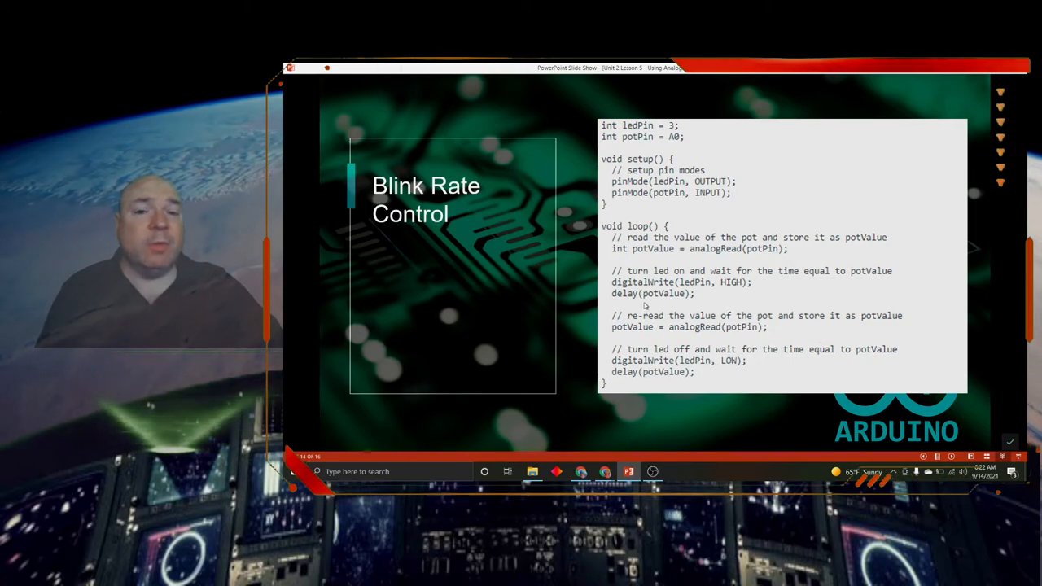
mouse_move(687, 304)
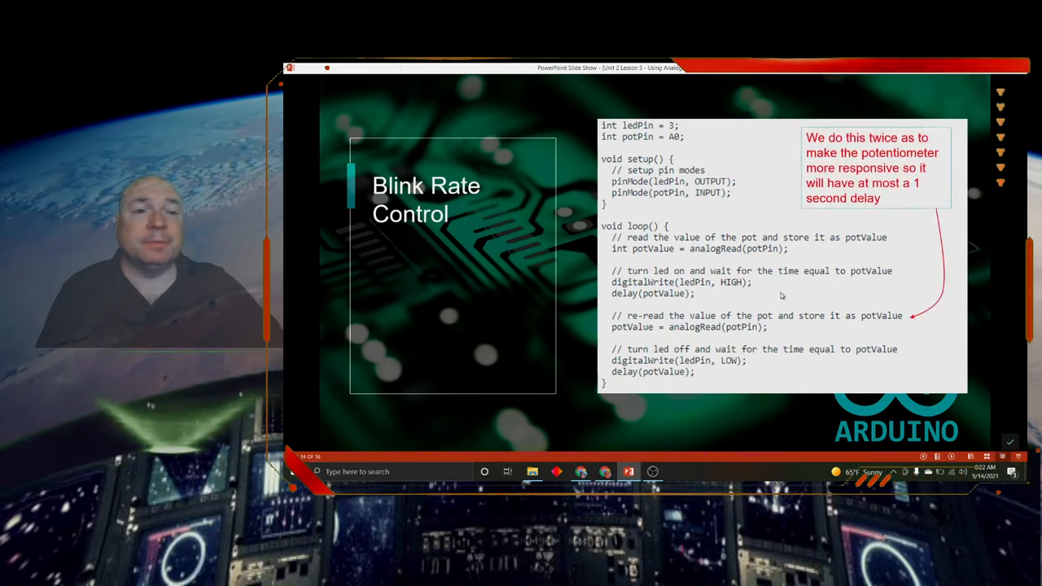
mouse_move(848, 277)
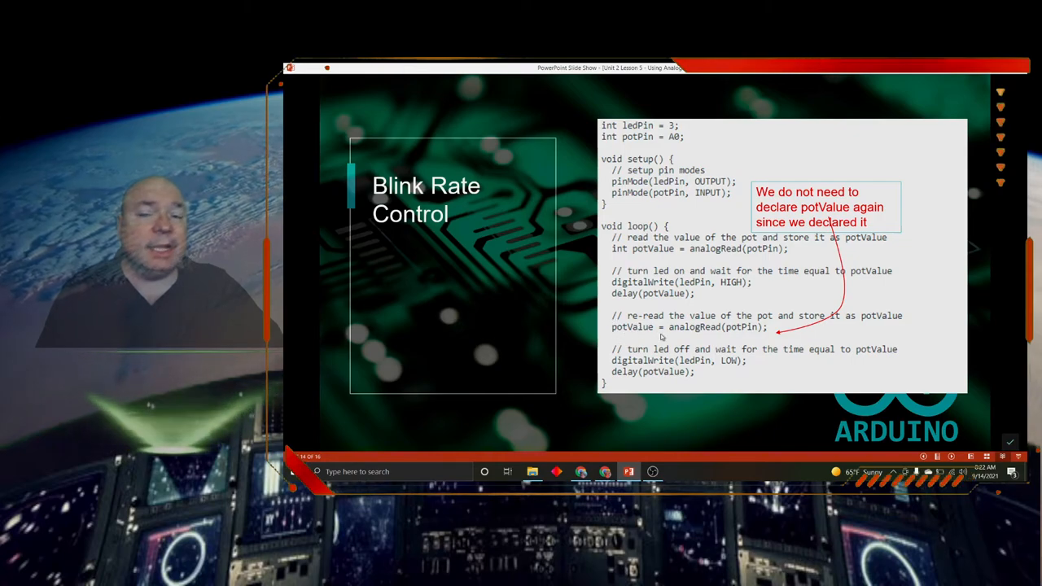
mouse_move(650, 267)
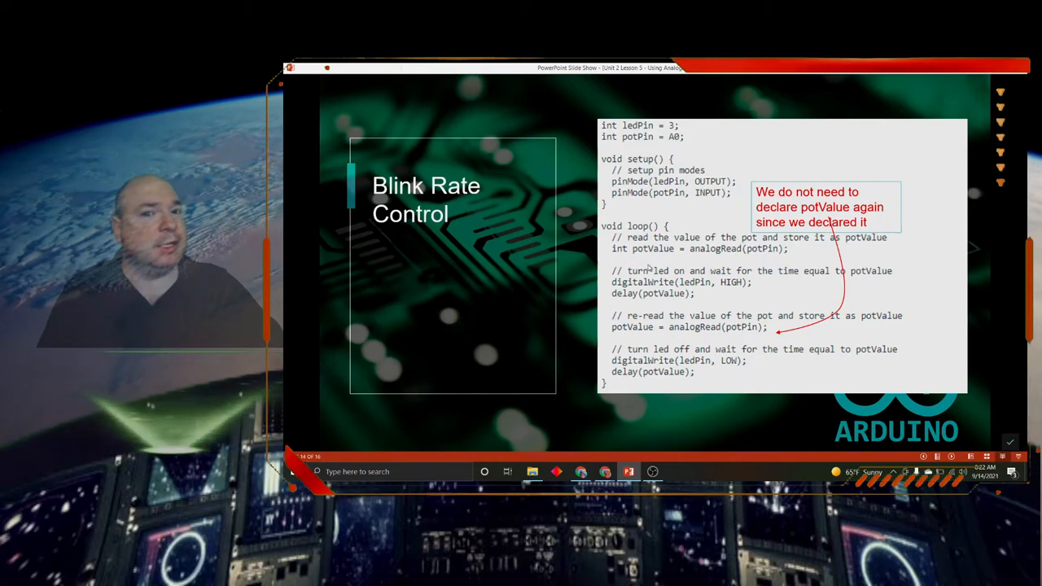
mouse_move(642, 259)
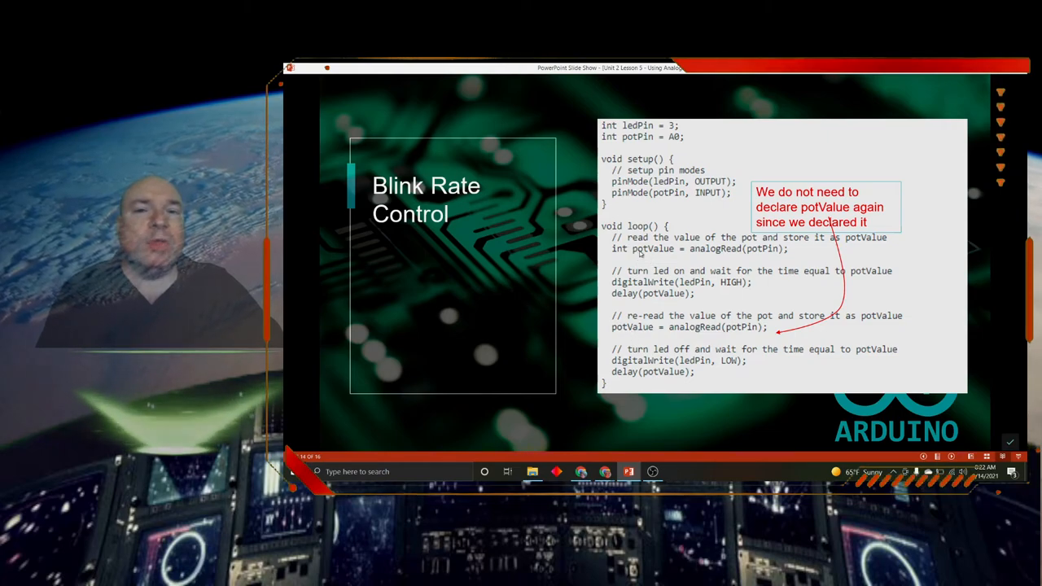
mouse_move(669, 303)
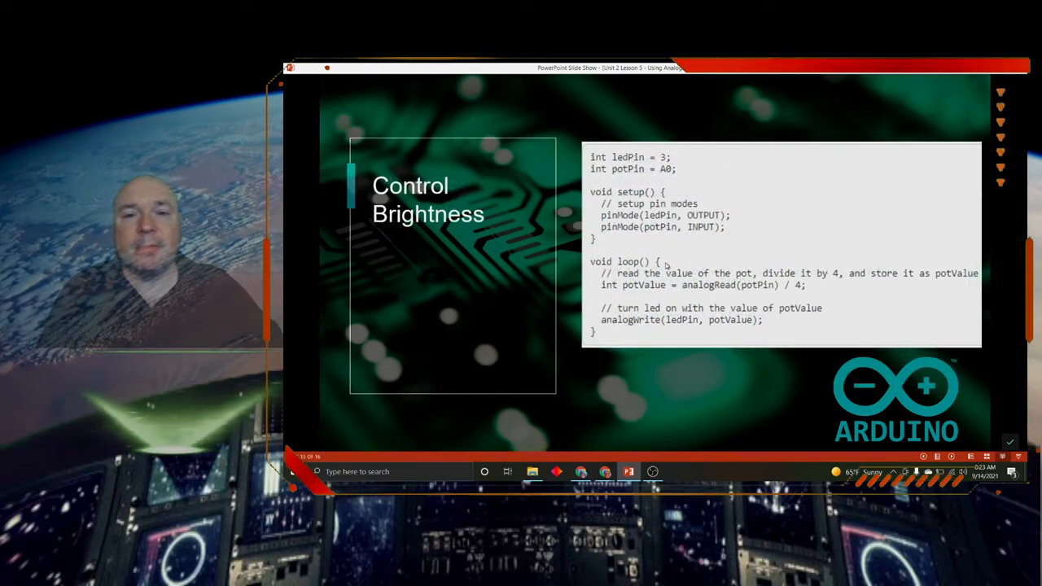
mouse_move(713, 436)
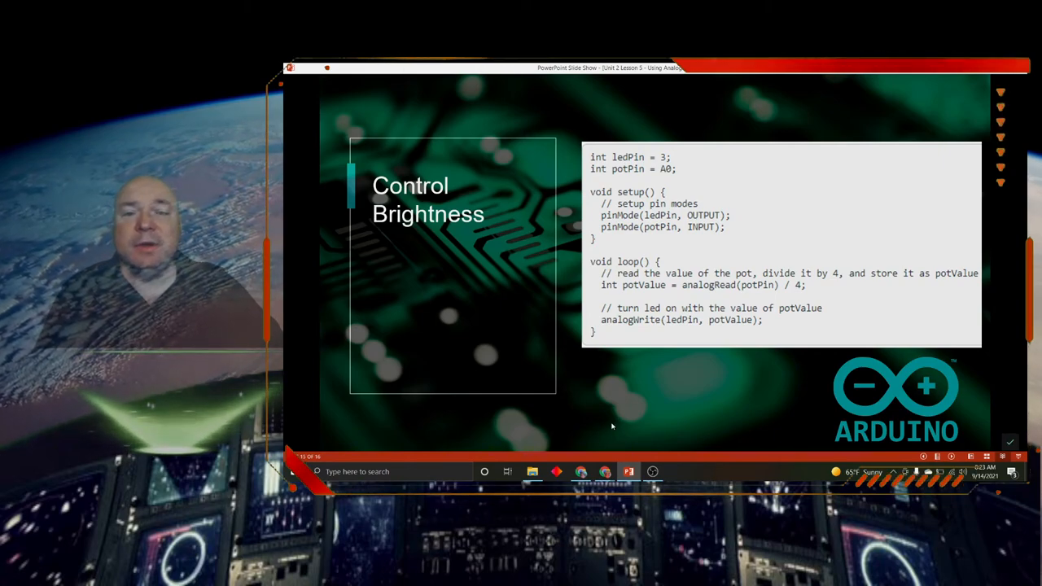
mouse_move(648, 417)
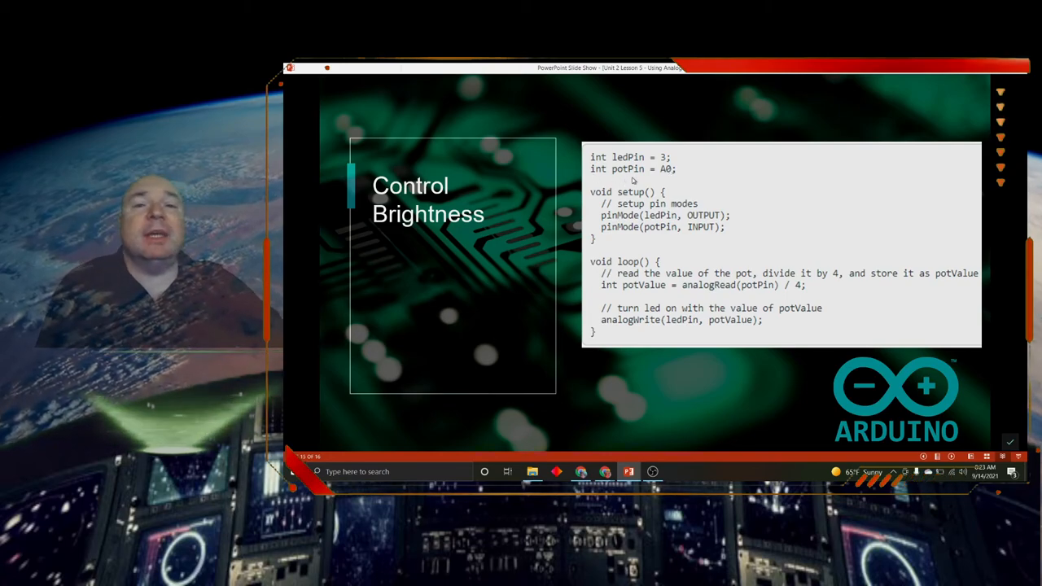
mouse_move(671, 181)
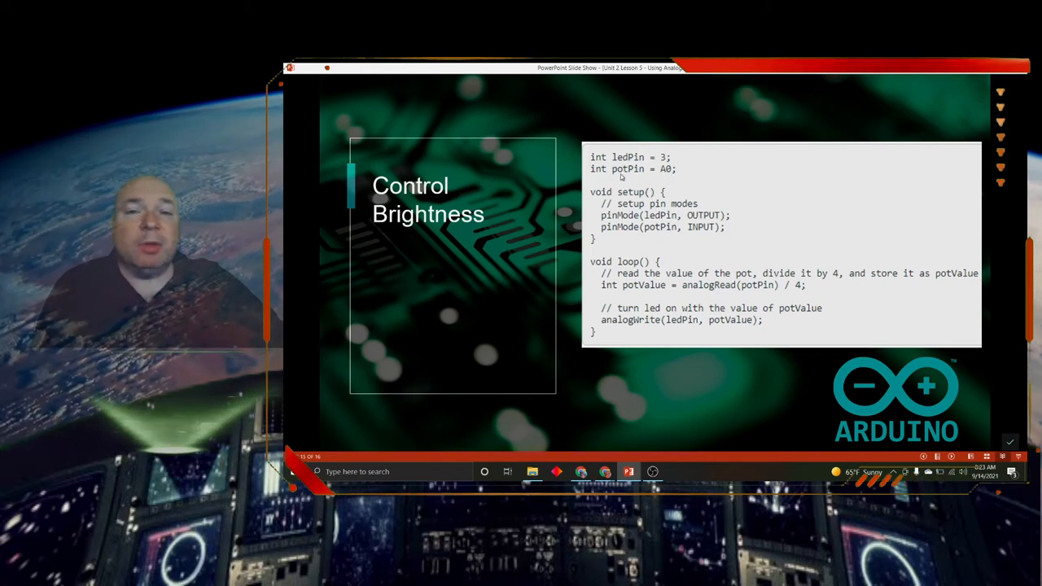
mouse_move(613, 238)
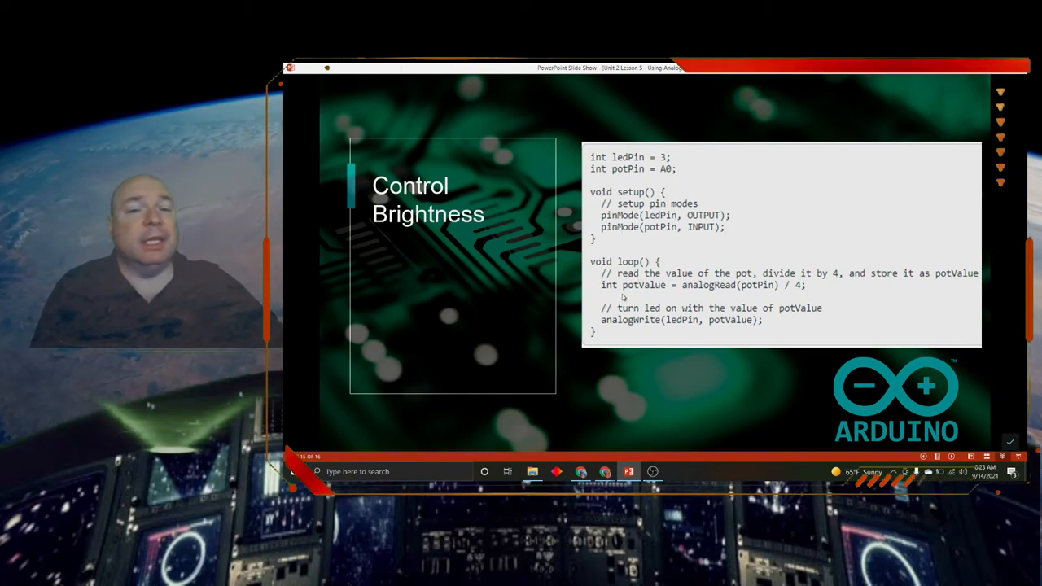
mouse_move(635, 303)
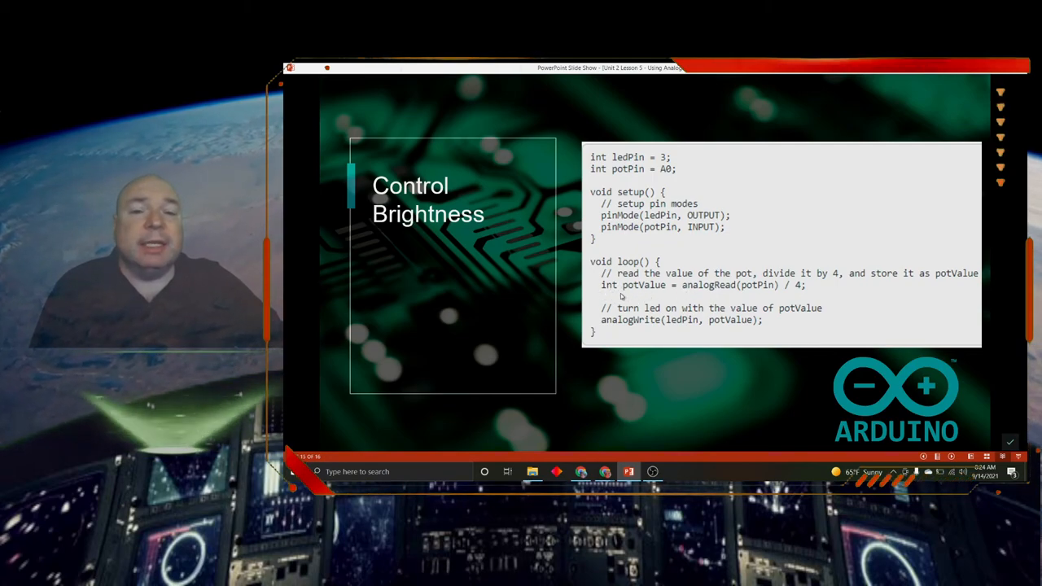
mouse_move(676, 293)
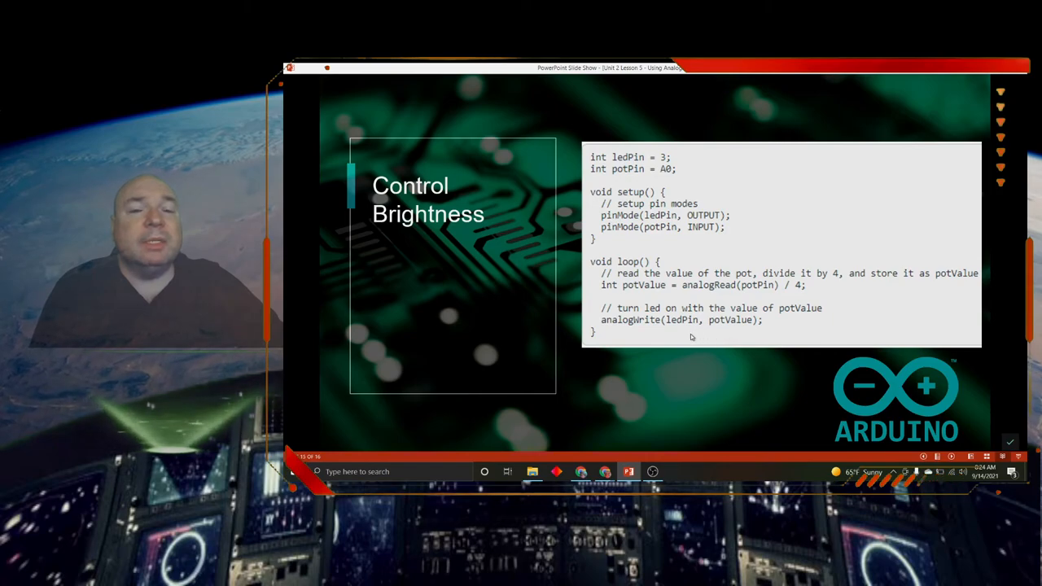
mouse_move(731, 333)
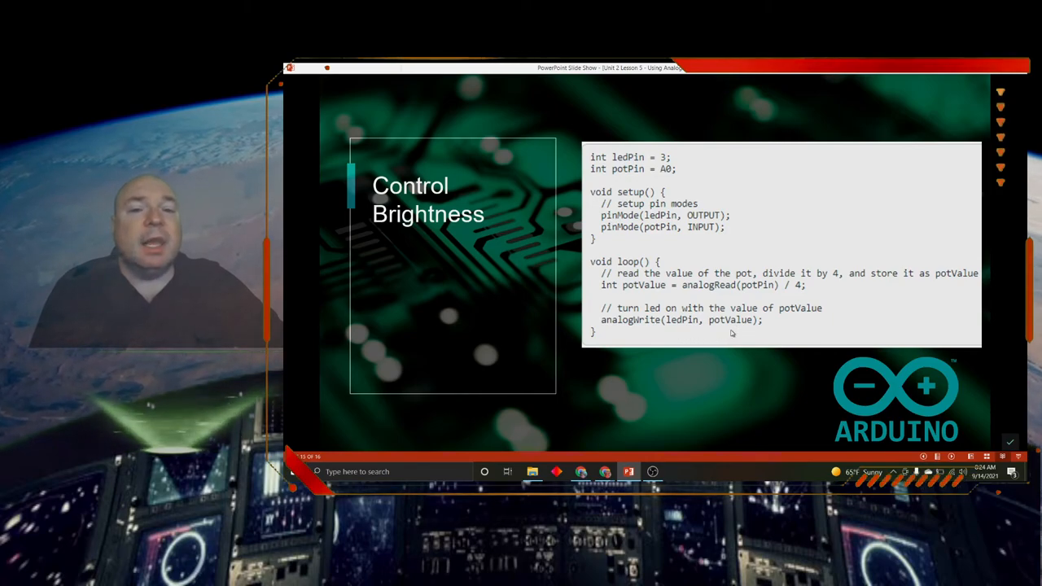
mouse_move(752, 332)
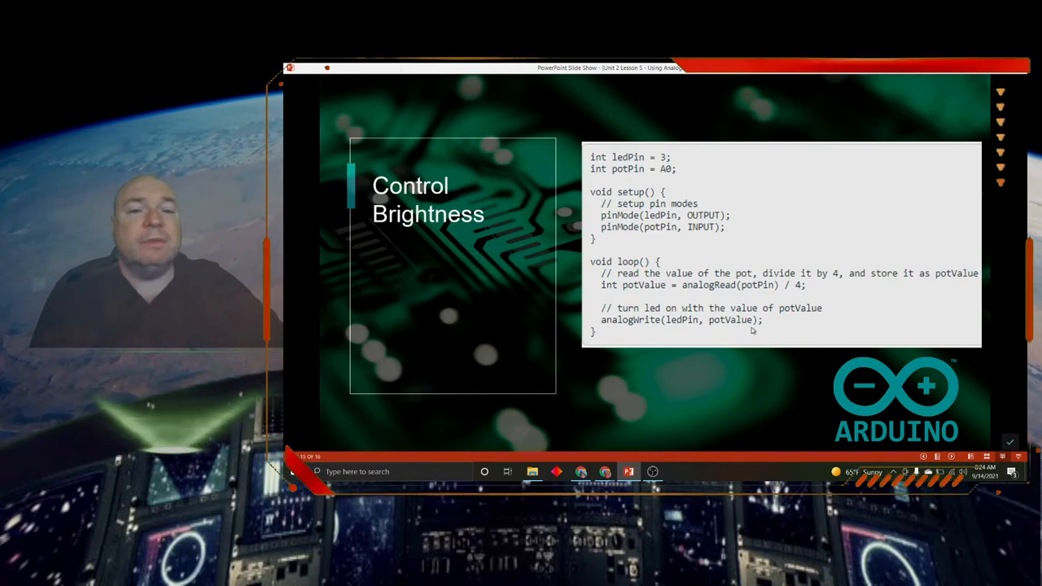
mouse_move(633, 319)
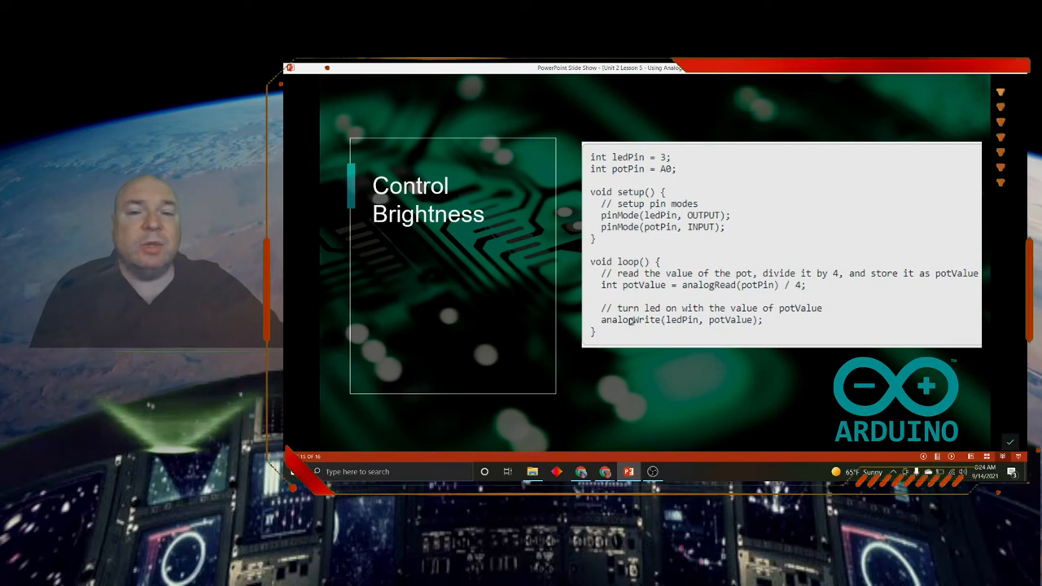
mouse_move(732, 328)
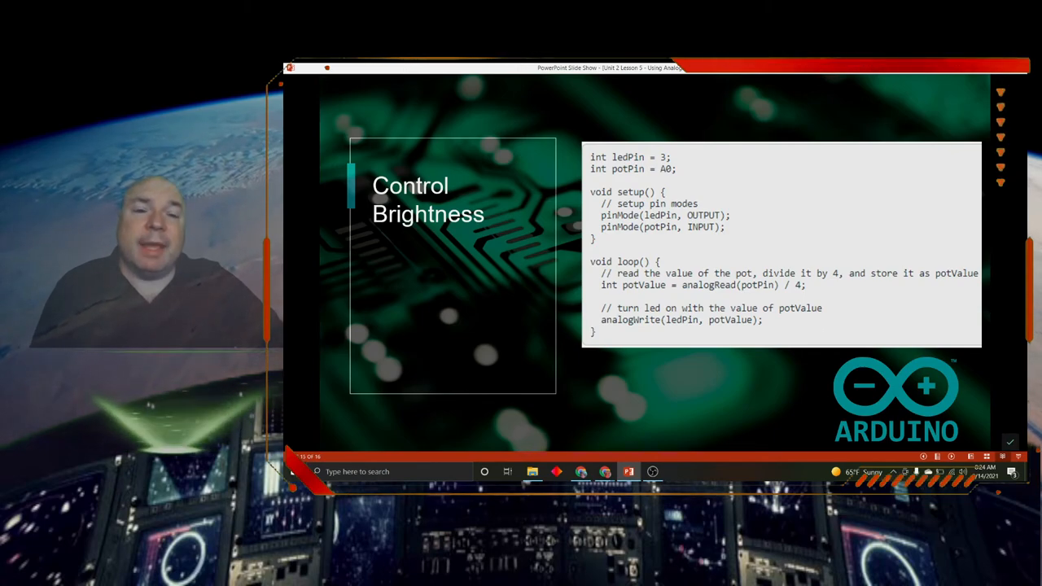
mouse_move(736, 329)
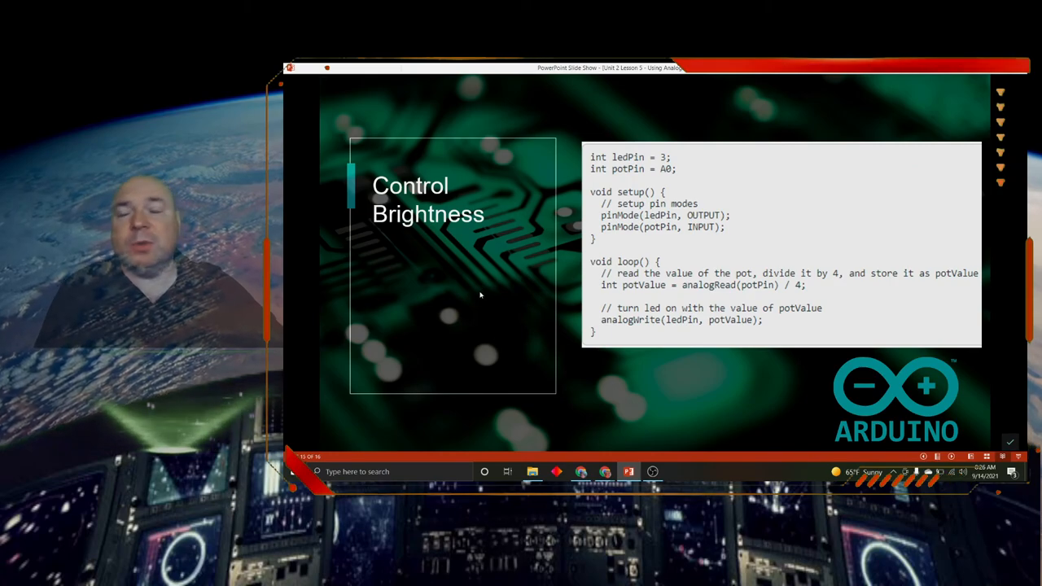
mouse_move(432, 310)
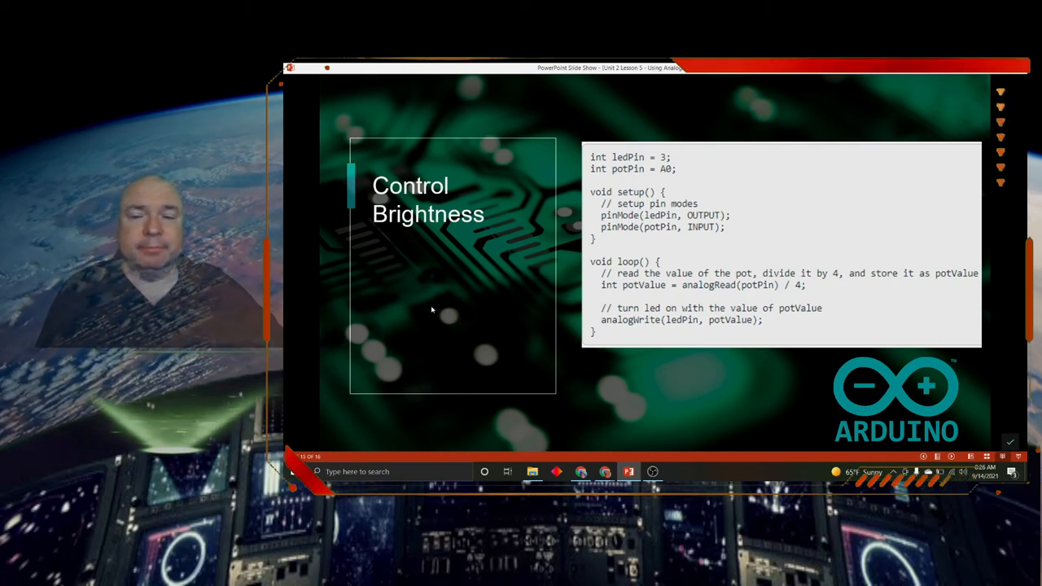